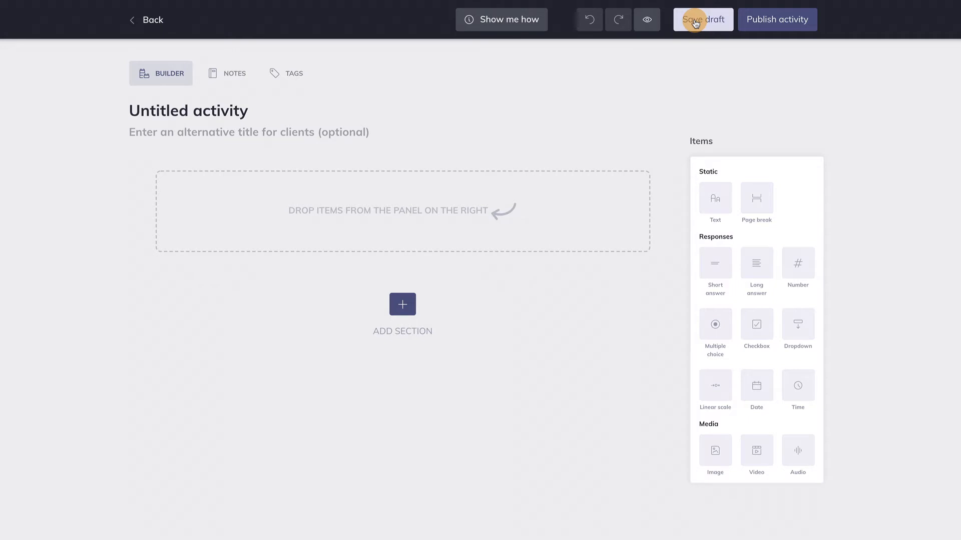
mouse_move(778, 19)
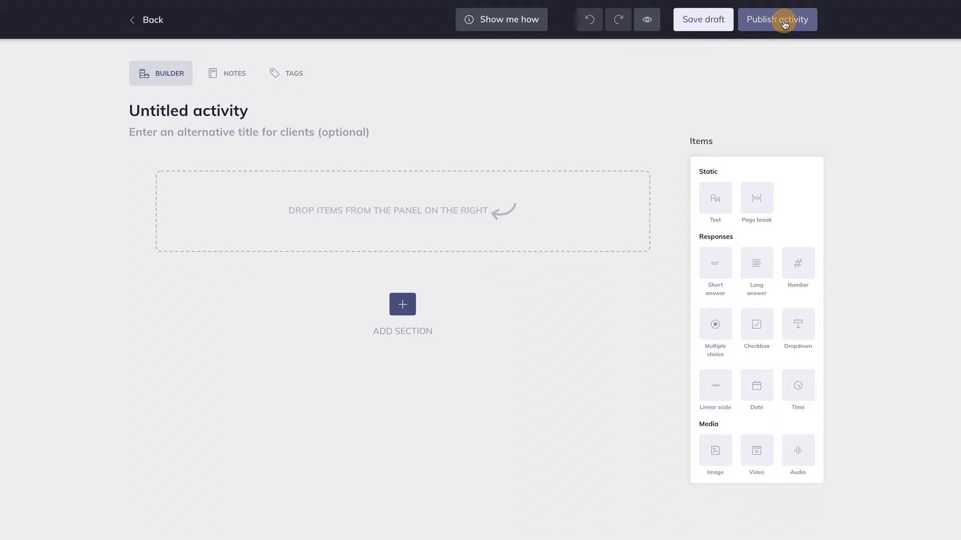
mouse_move(646, 19)
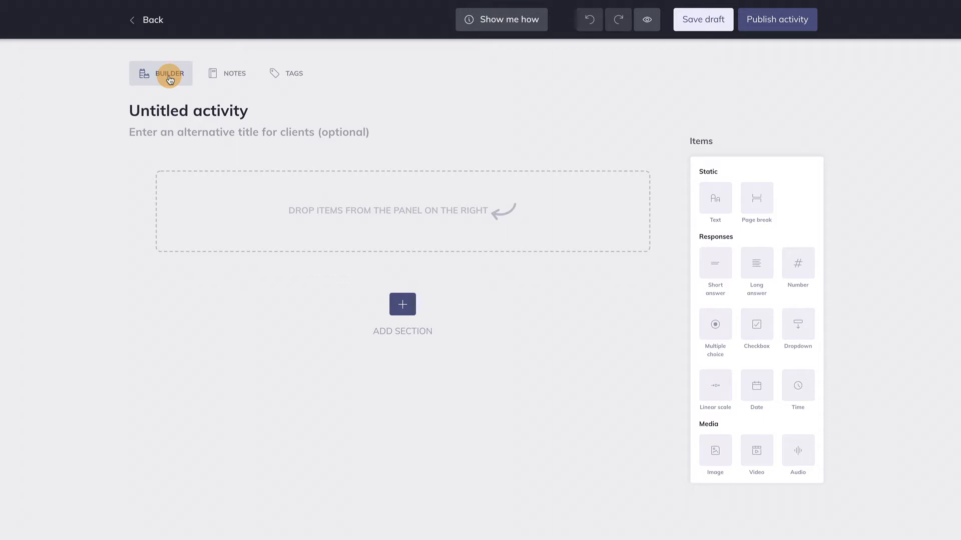
- Review the activity's private Notes, then switch to its Tags and activity type settings
left_click(233, 73)
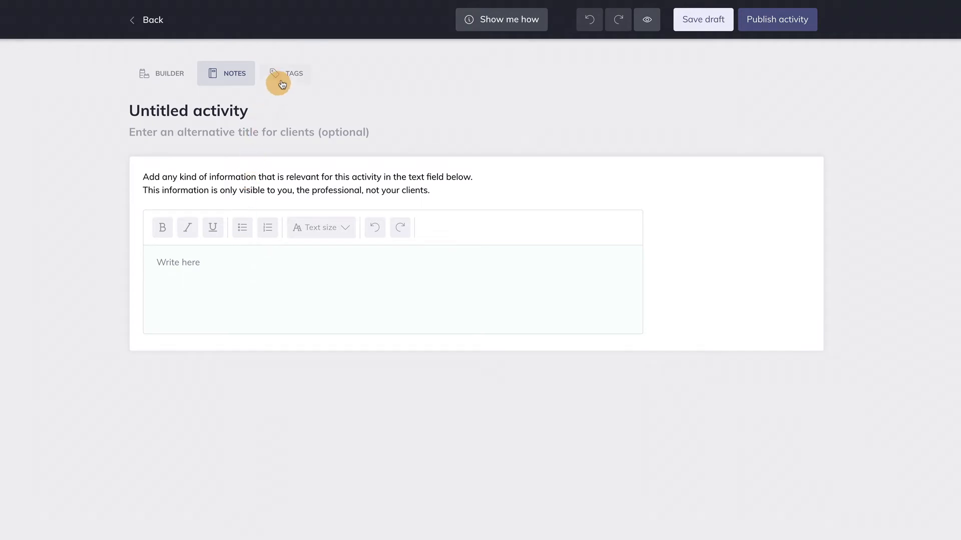
left_click(285, 73)
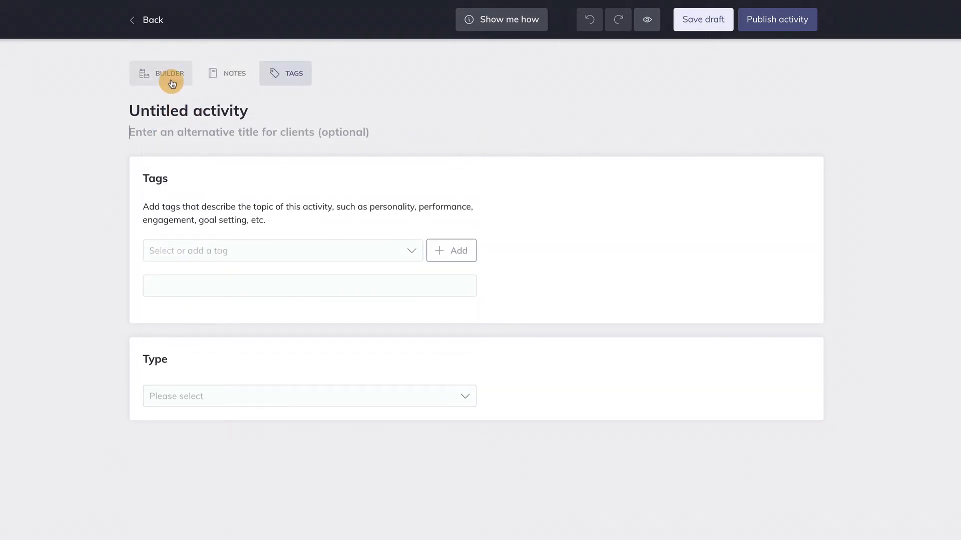
- Return to the Builder and rename the untitled activity to 'Demo title'
left_click(169, 73)
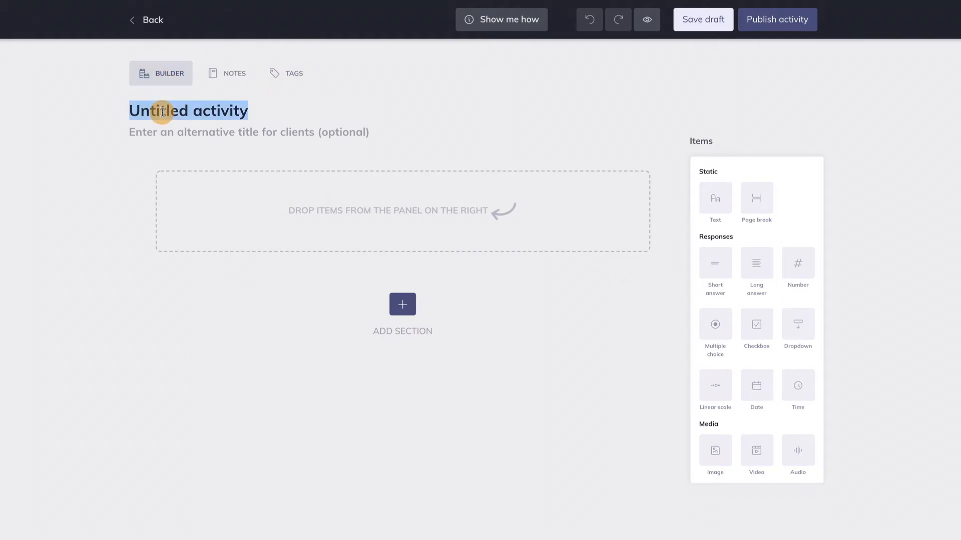
type("Demo t")
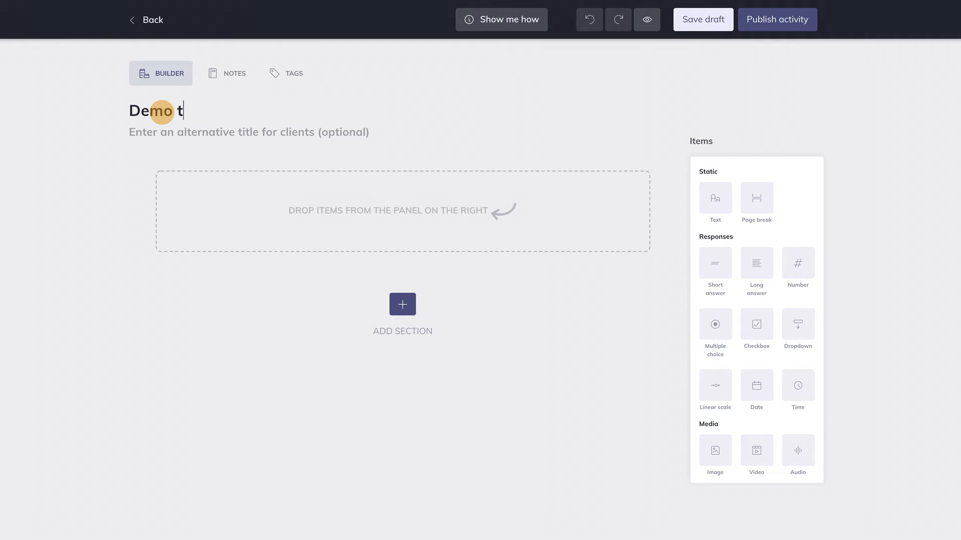
type("itle")
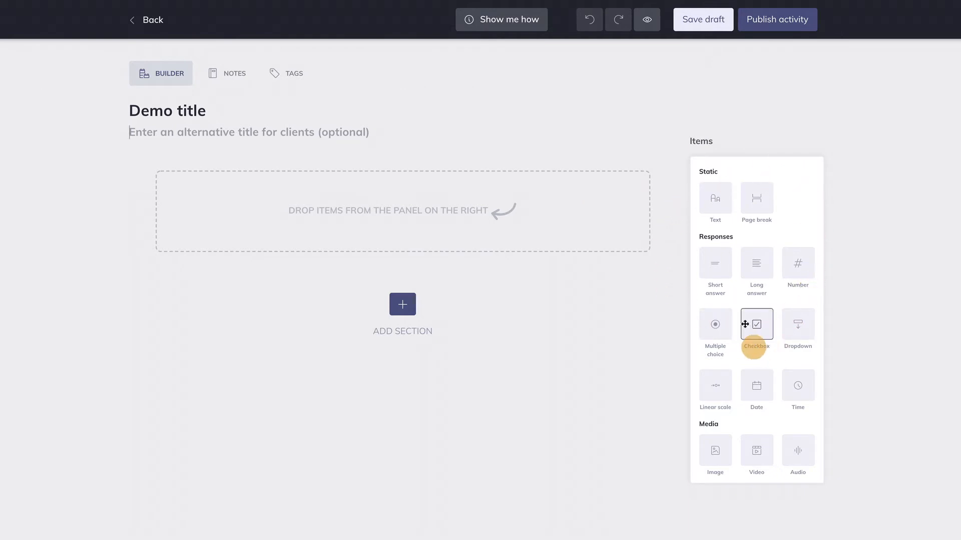
mouse_move(756, 225)
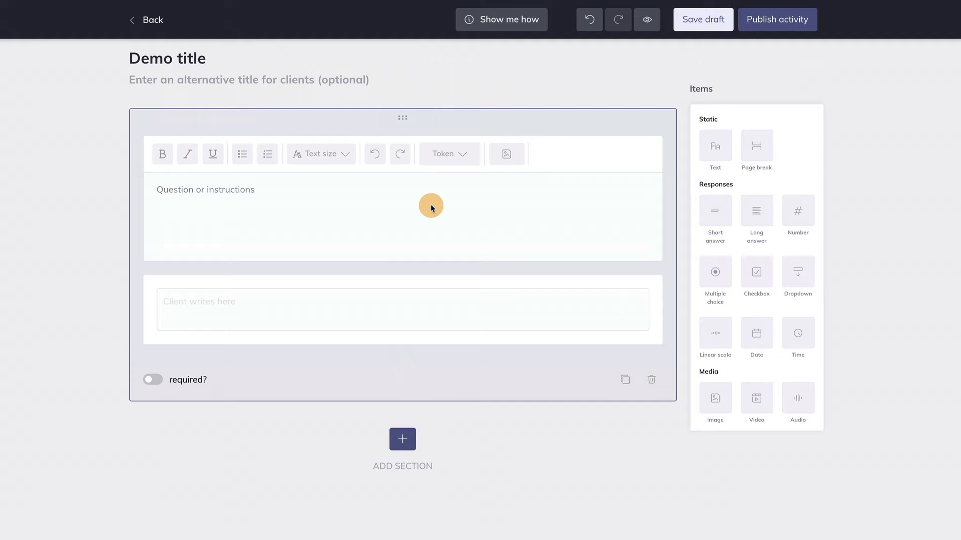
mouse_move(220, 196)
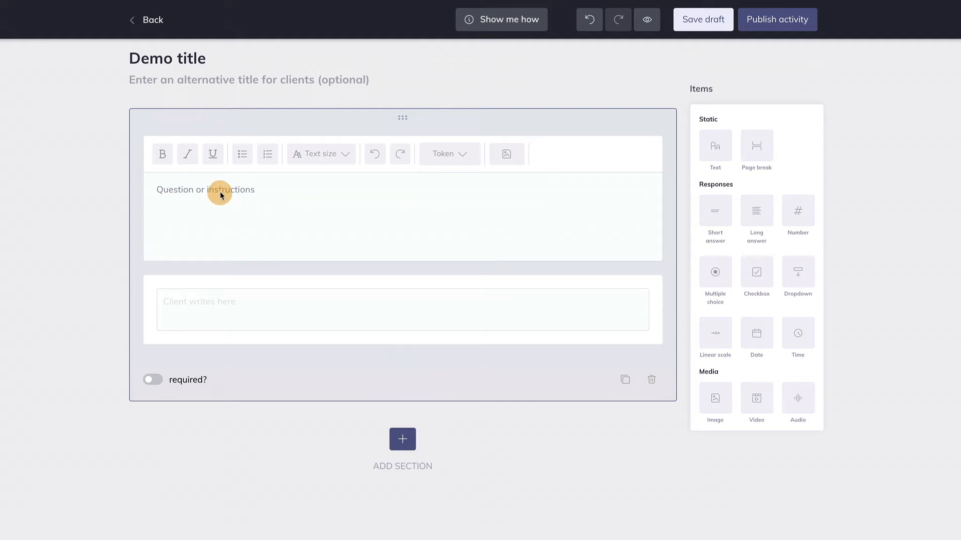
- Write the long-answer question 'How was your day?' and start adding an image to it
left_click(219, 189)
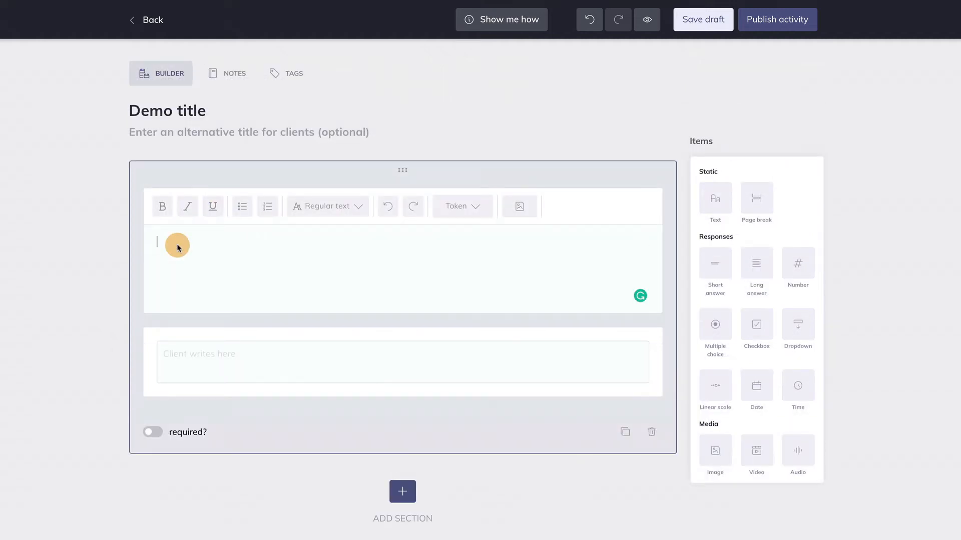
type("How was your day?")
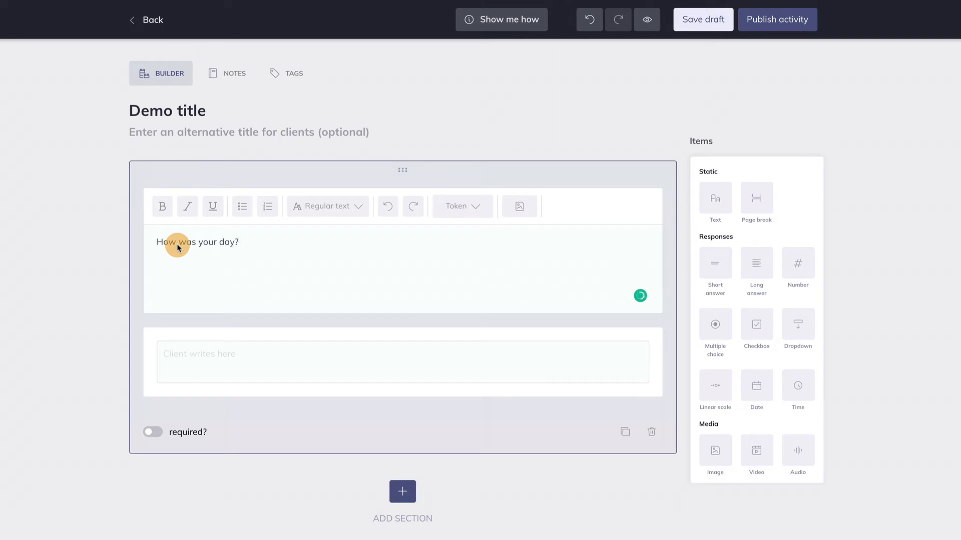
mouse_move(239, 352)
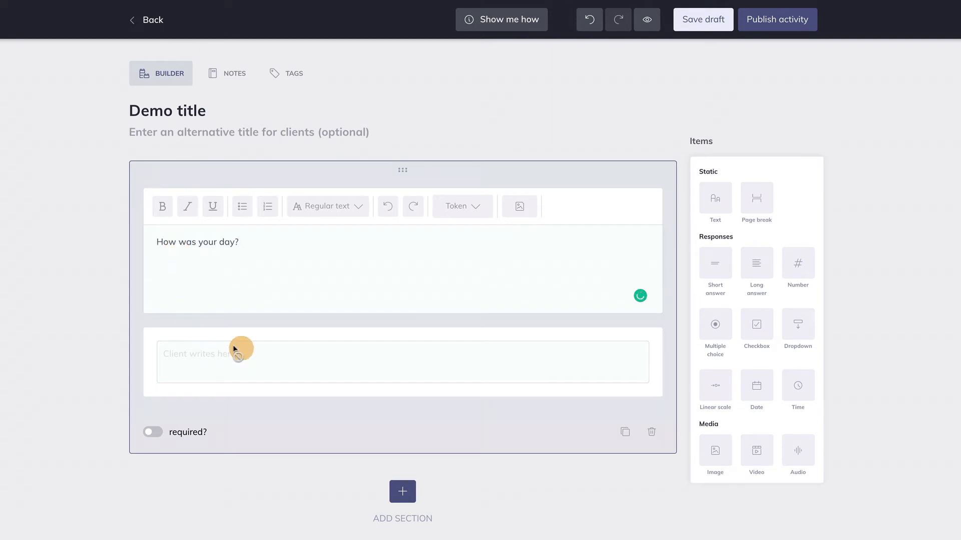
mouse_move(227, 373)
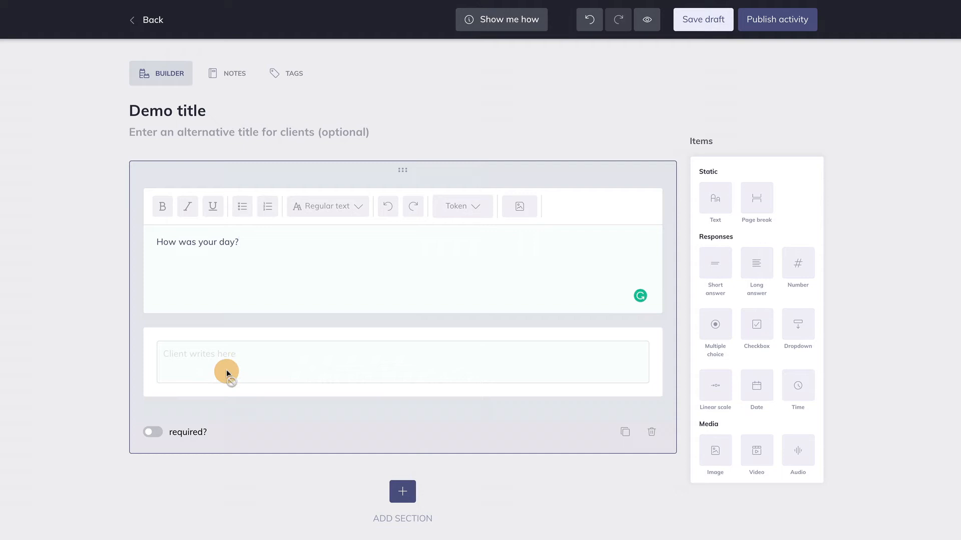
mouse_move(238, 225)
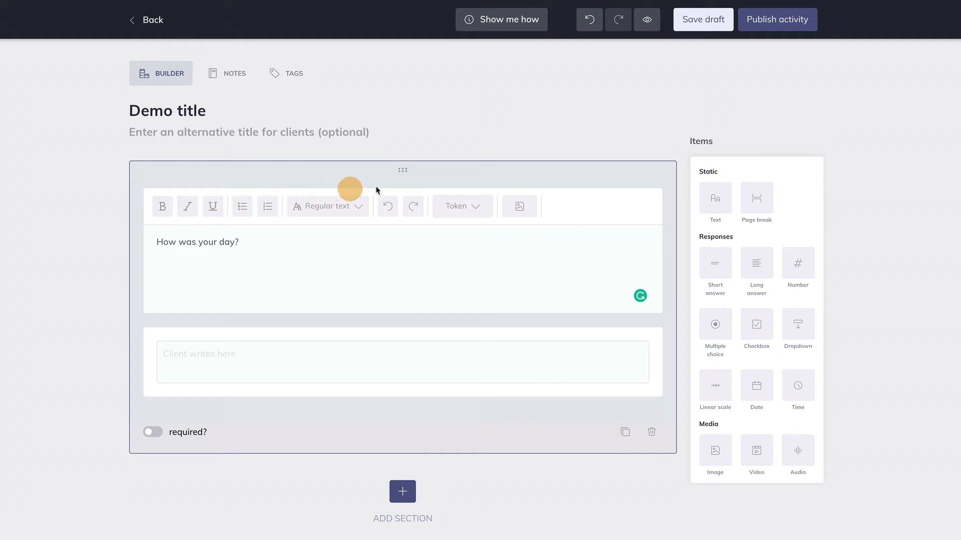
left_click(518, 206)
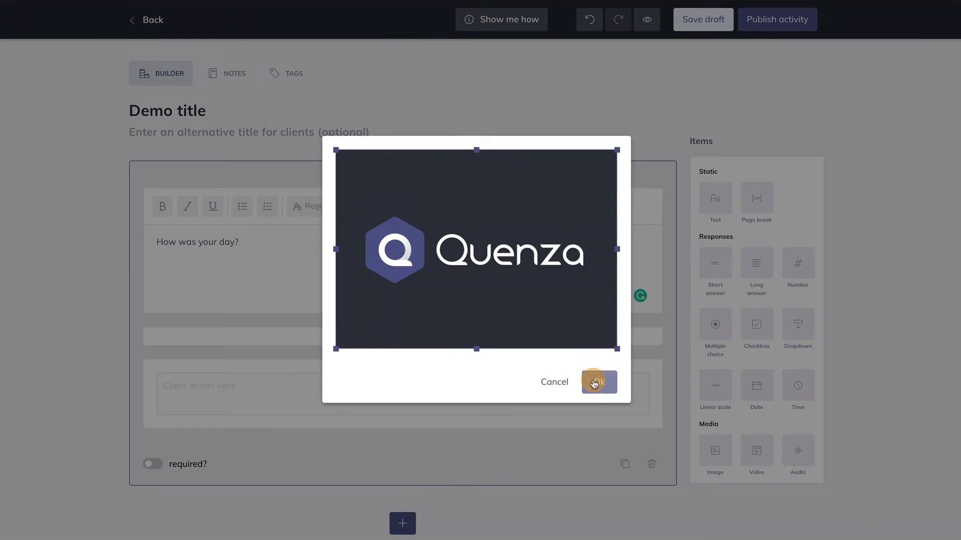
left_click(598, 381)
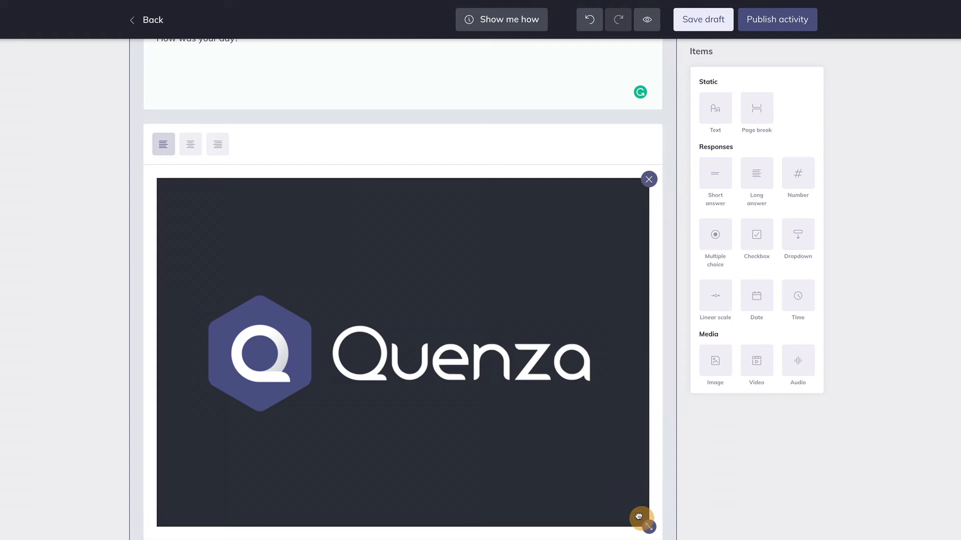
left_click_drag(643, 517, 479, 406)
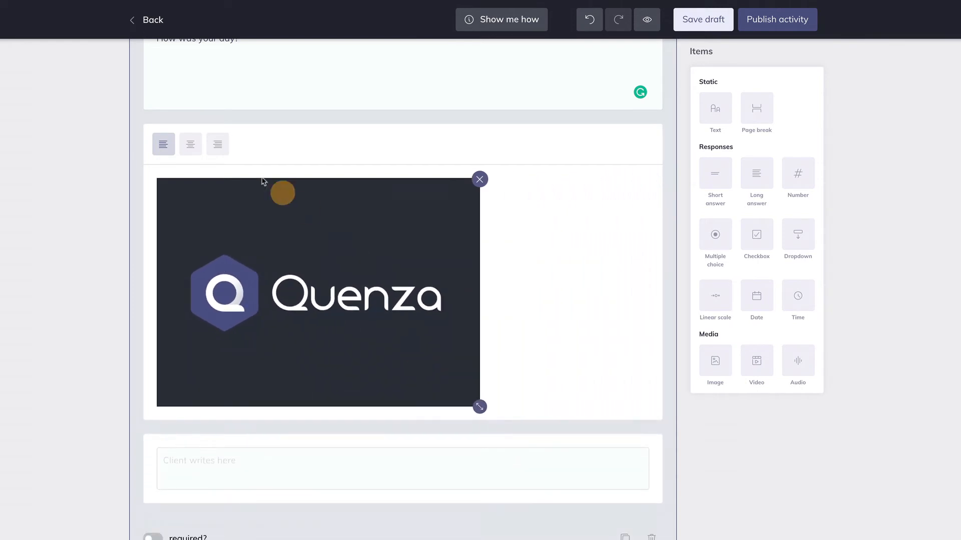
left_click(217, 144)
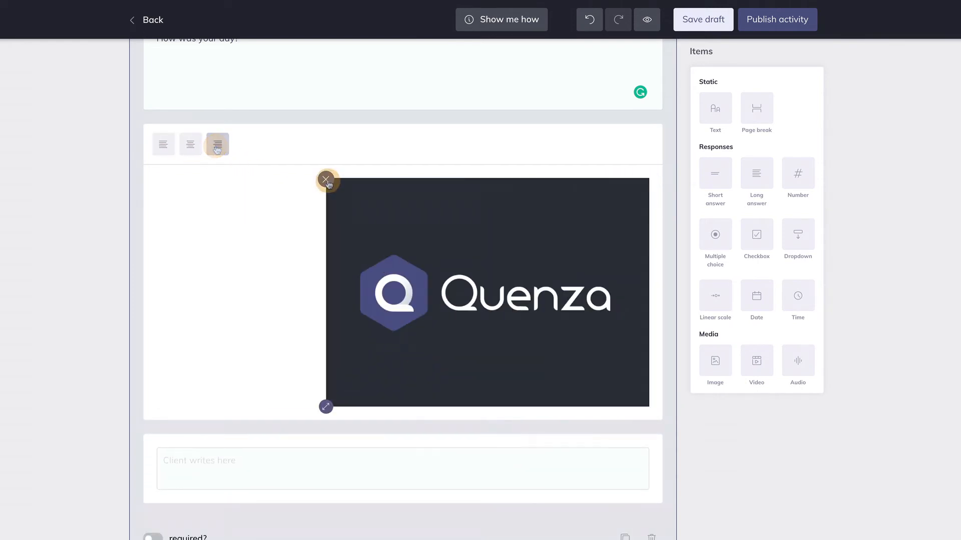
left_click(217, 145)
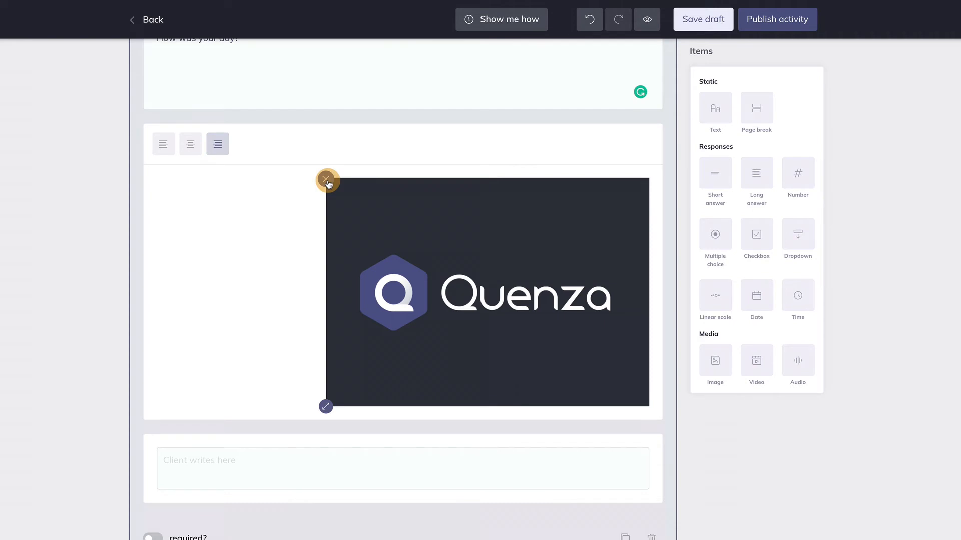
left_click(326, 180)
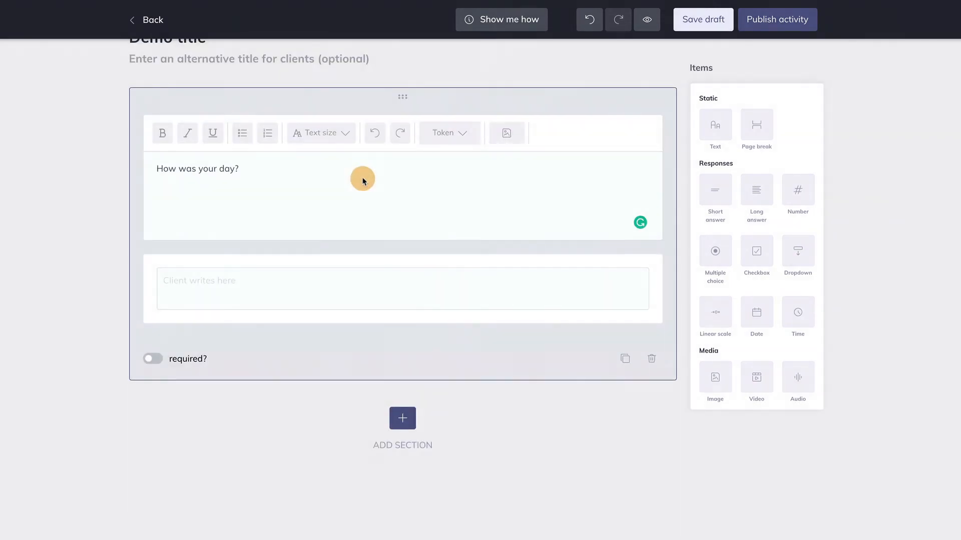
- Insert the Client first name token prefixed with 'Hi' and mark the item required
left_click(449, 133)
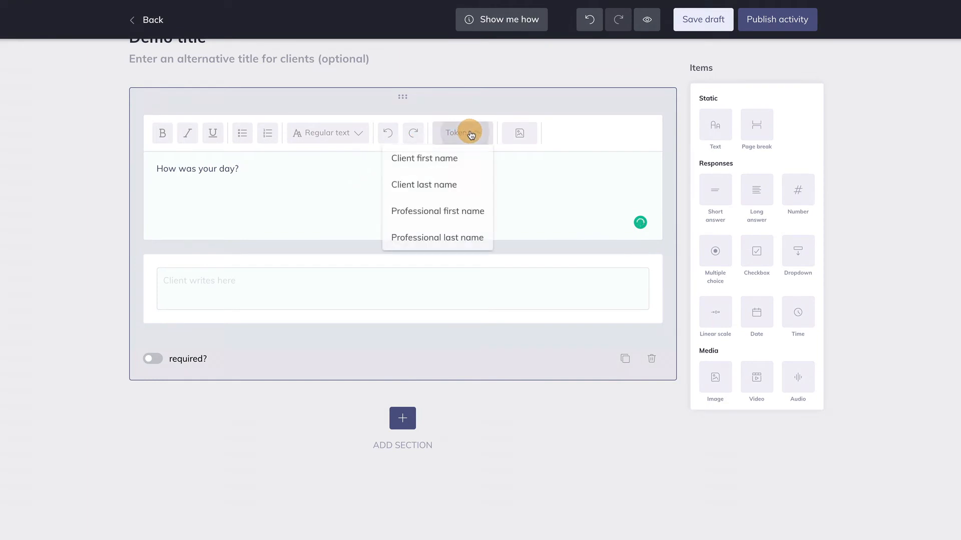
left_click(424, 158)
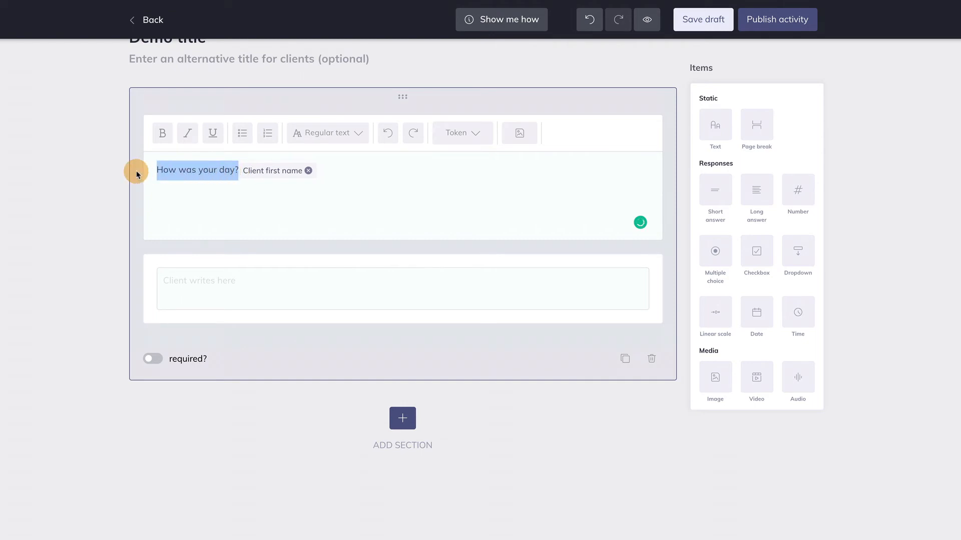
type("Hi")
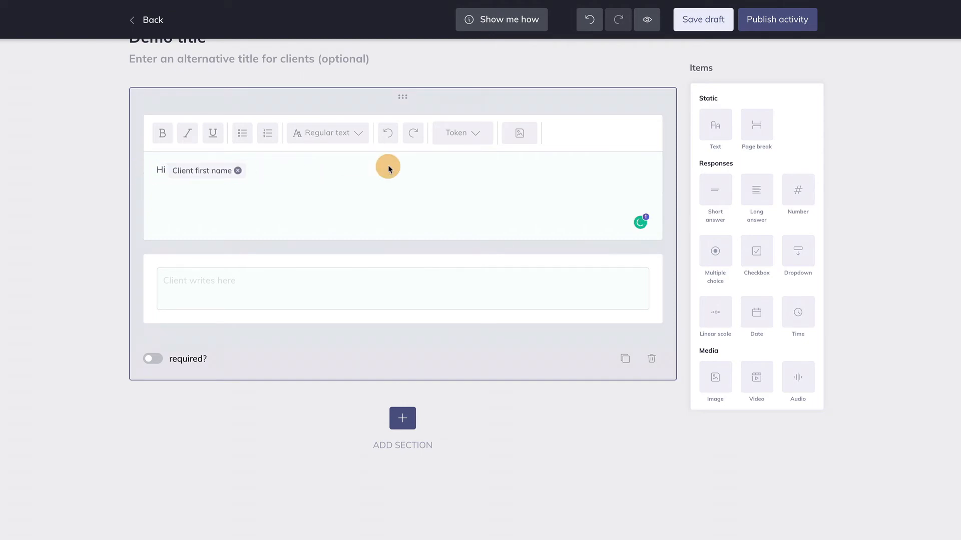
mouse_move(354, 167)
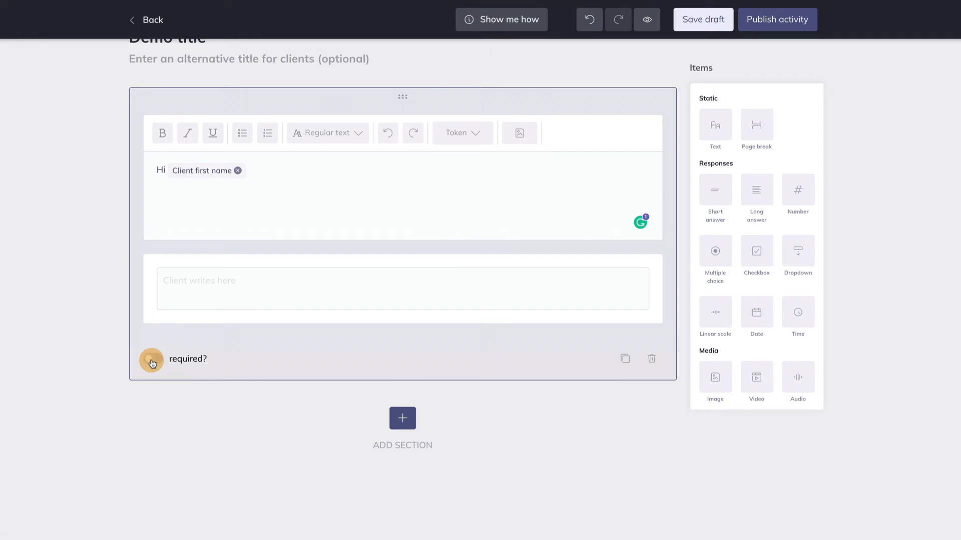
left_click(151, 358)
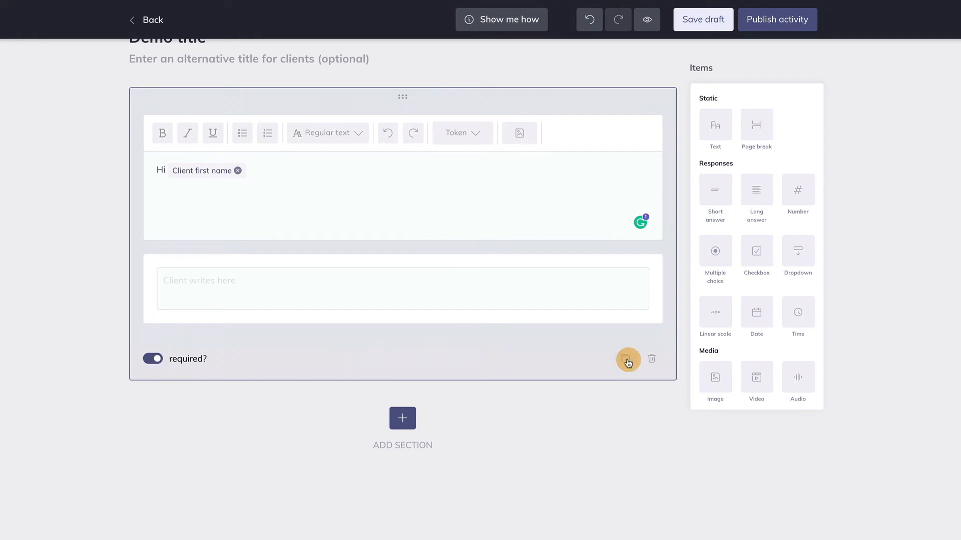
mouse_move(627, 360)
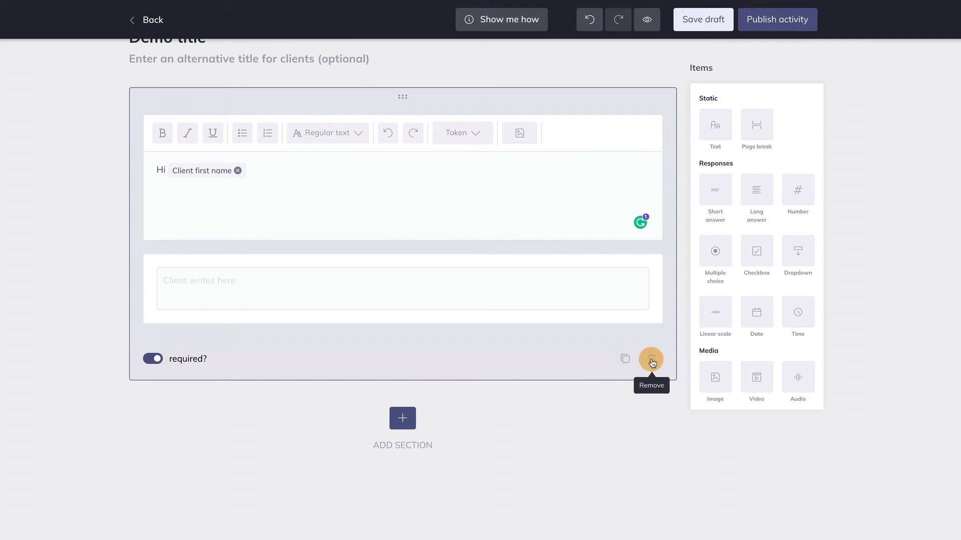
mouse_move(501, 432)
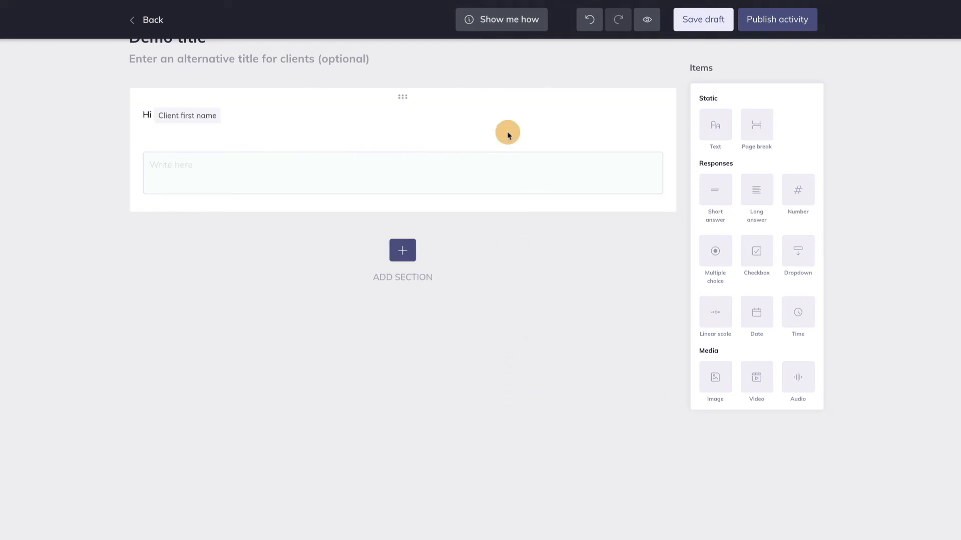
- Place an empty Text item in the drop zone below the long-answer item
left_click(402, 119)
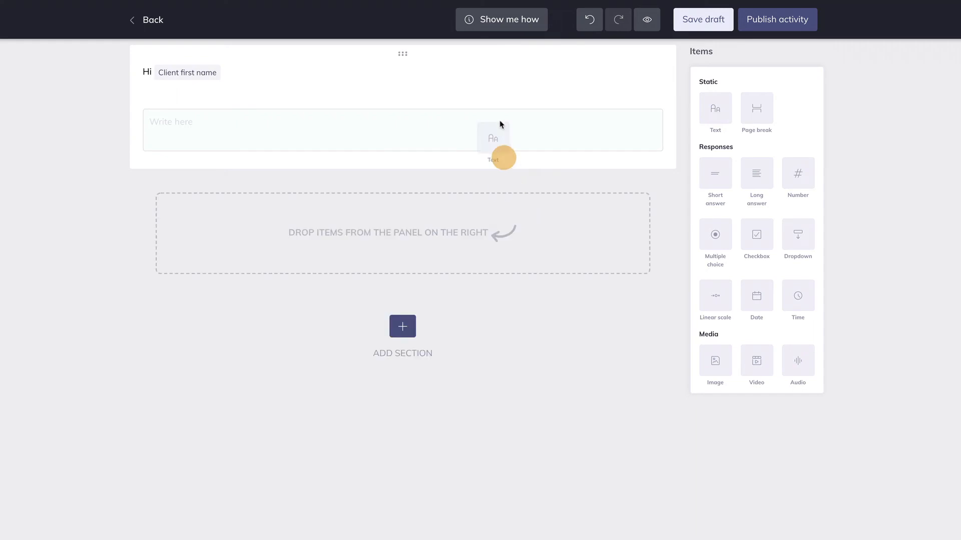
left_click_drag(493, 138, 403, 233)
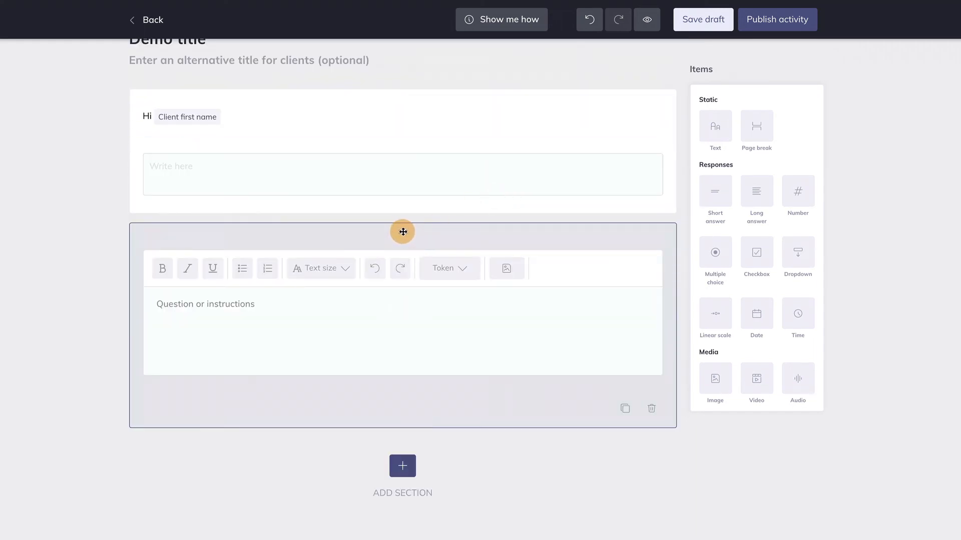
left_click_drag(402, 232, 411, 132)
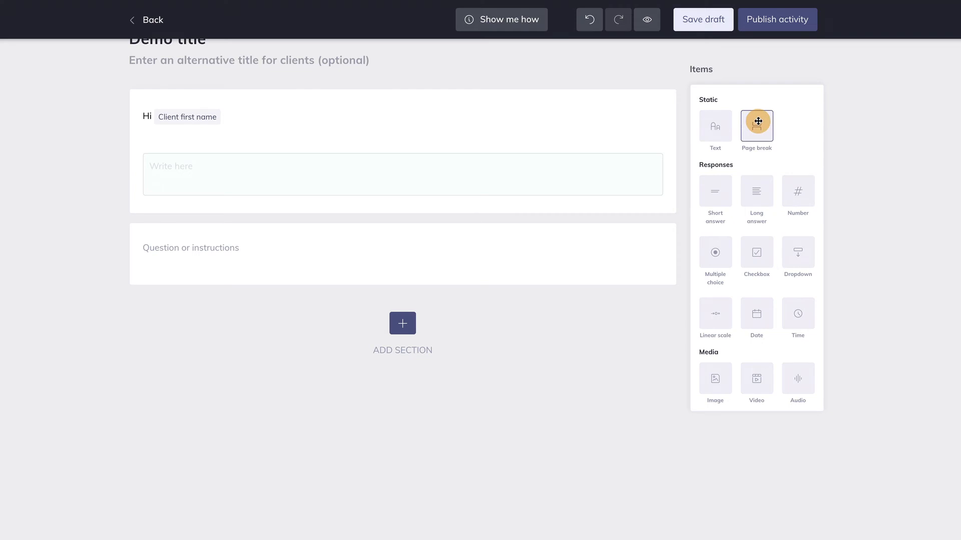
- Insert a Page break between the two items and check it in the client Preview
left_click_drag(756, 126, 397, 219)
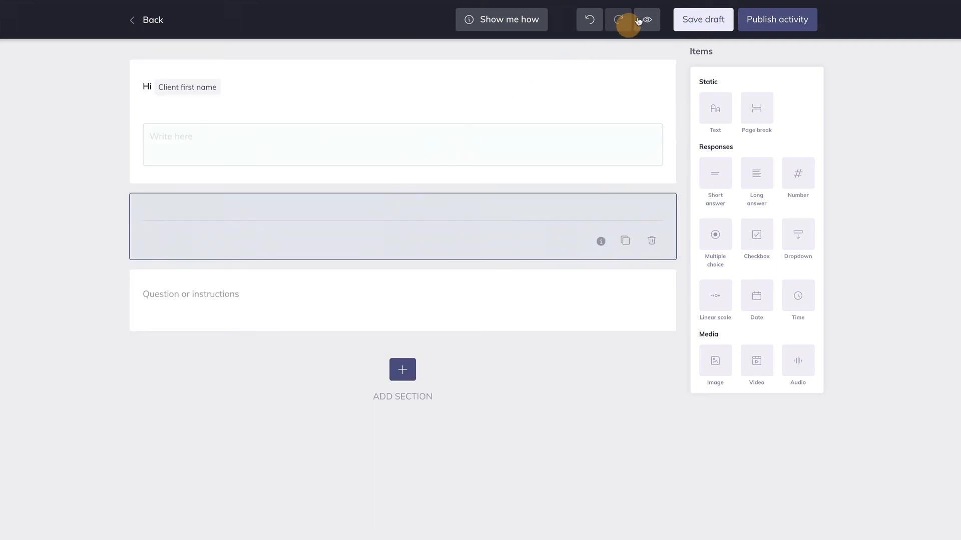
left_click(645, 19)
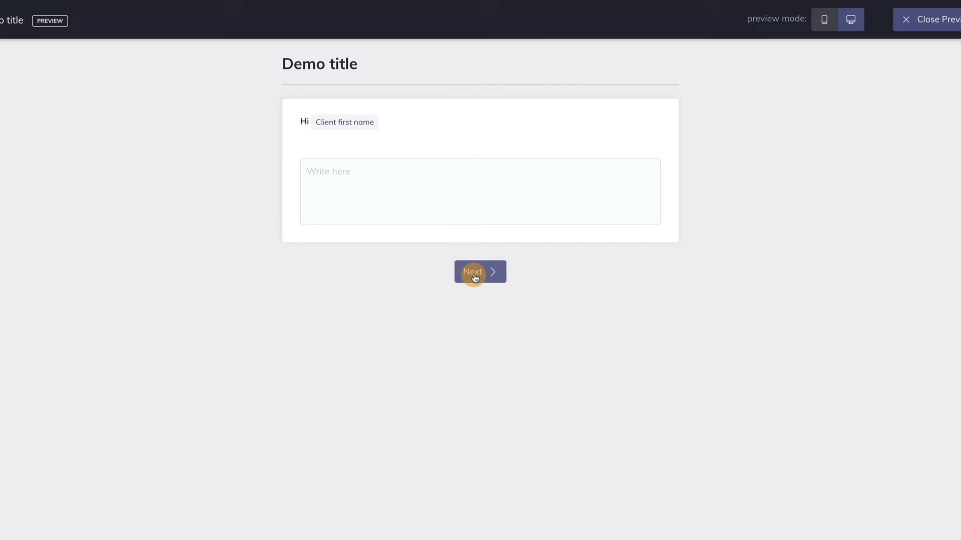
mouse_move(925, 29)
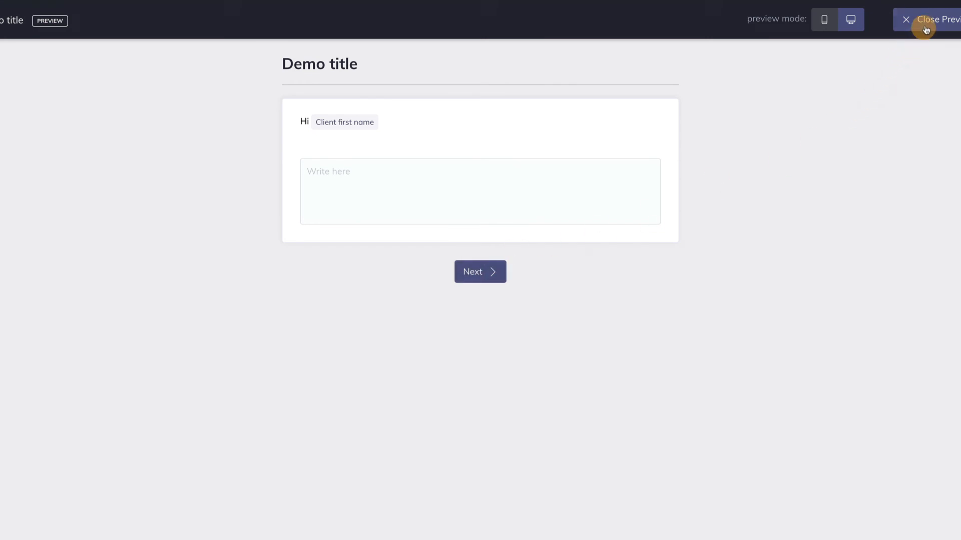
left_click(919, 19)
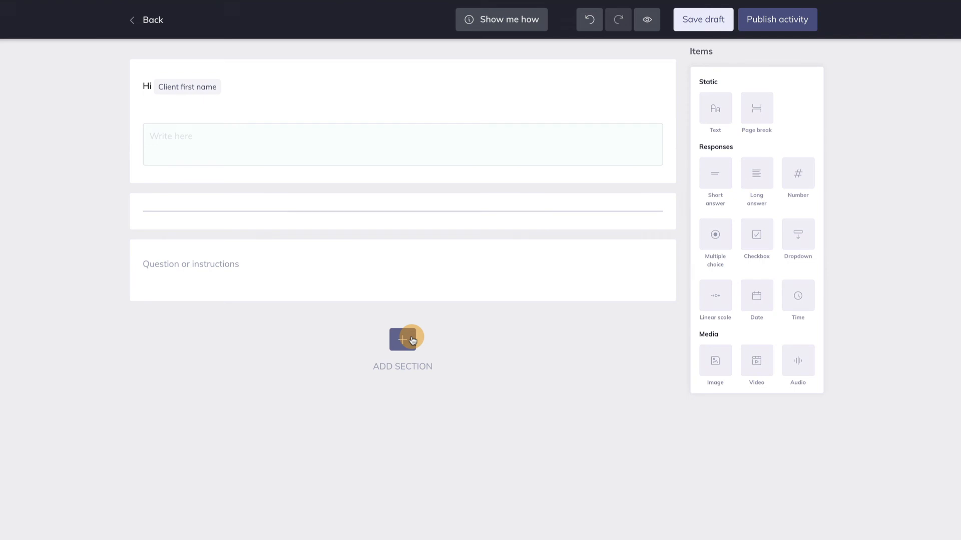
- Add a second section and title Section 1 'Demo section title'
left_click(402, 340)
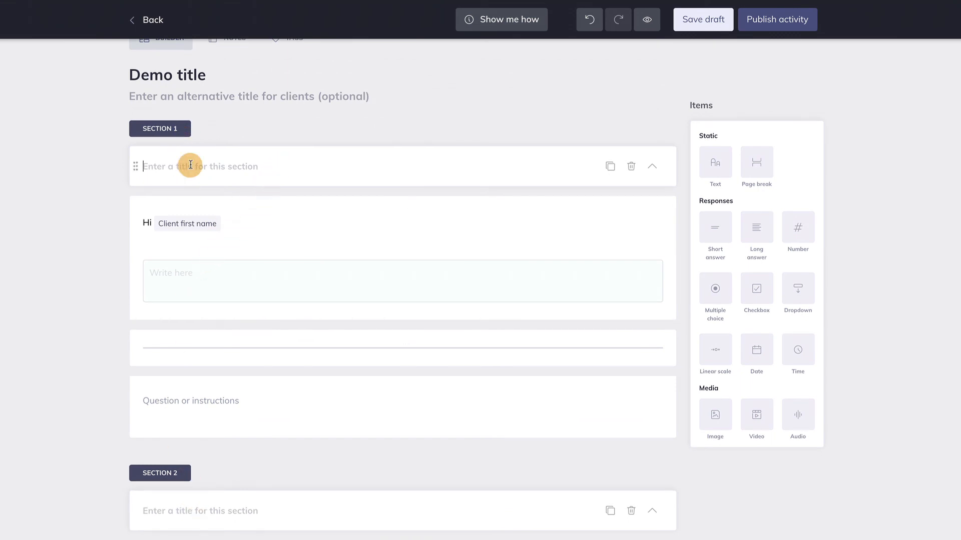
type("Demo section titl")
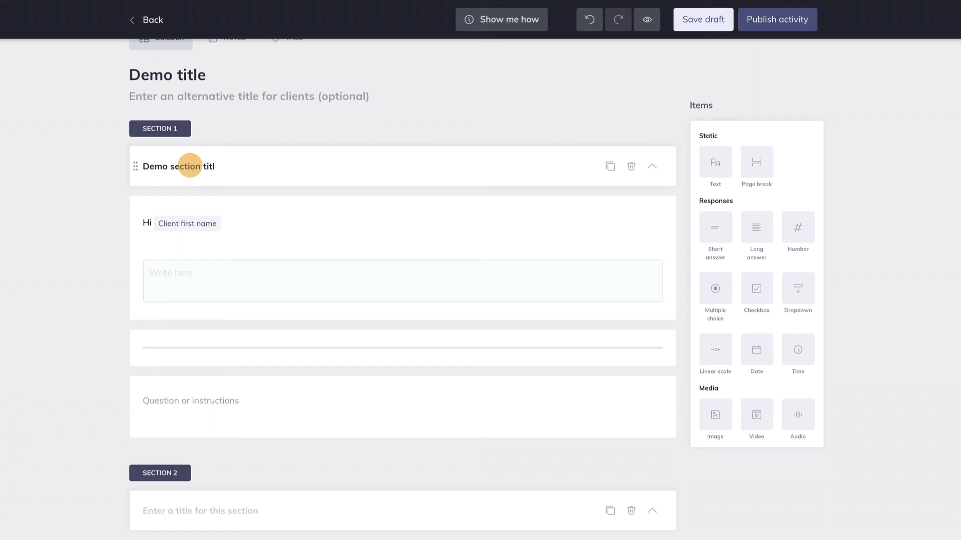
type("e")
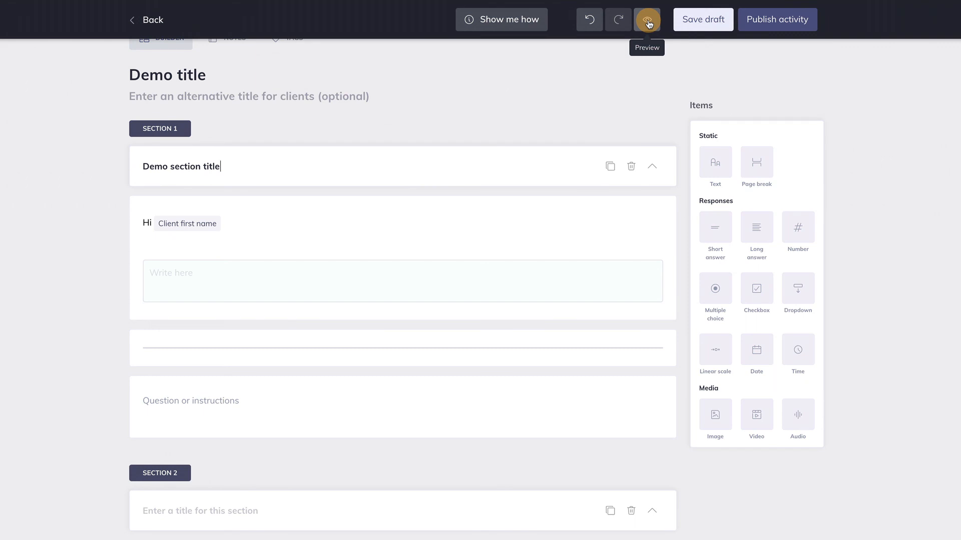
left_click(648, 19)
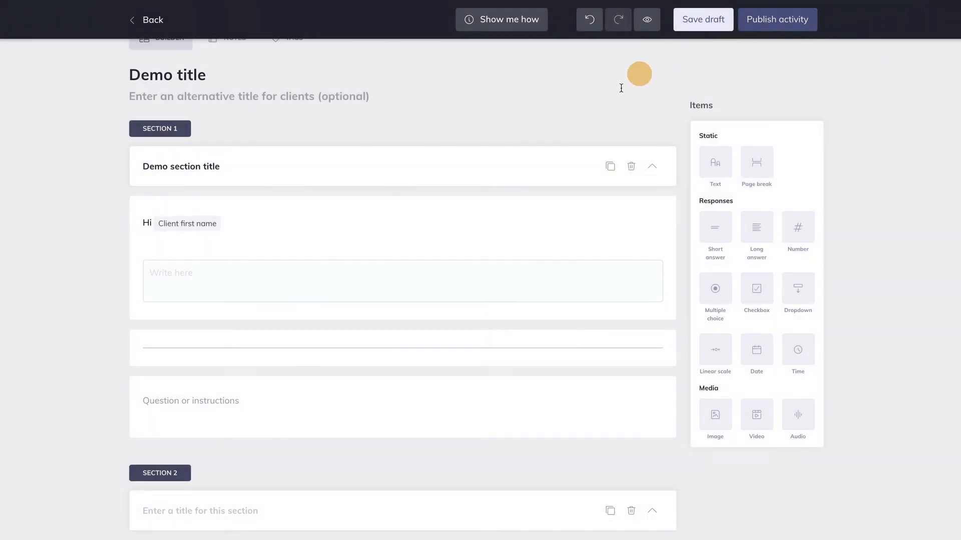
- Collapse the sections and drag the untitled Section 2 above 'Demo section title'
left_click(651, 167)
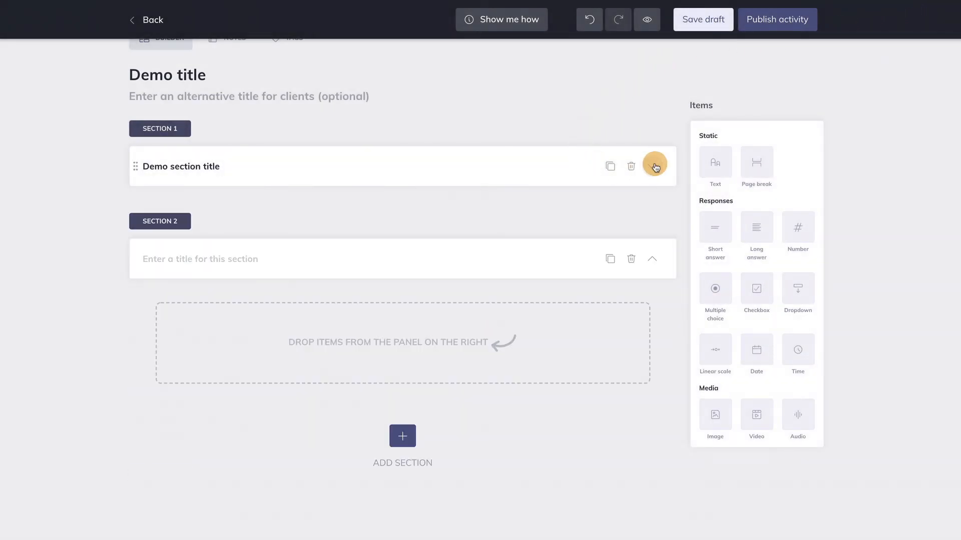
mouse_move(631, 167)
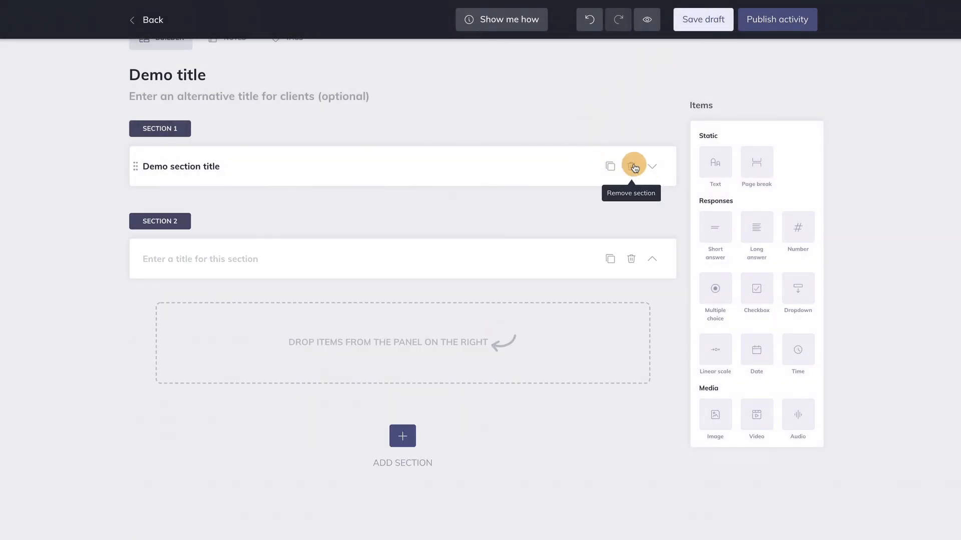
mouse_move(610, 167)
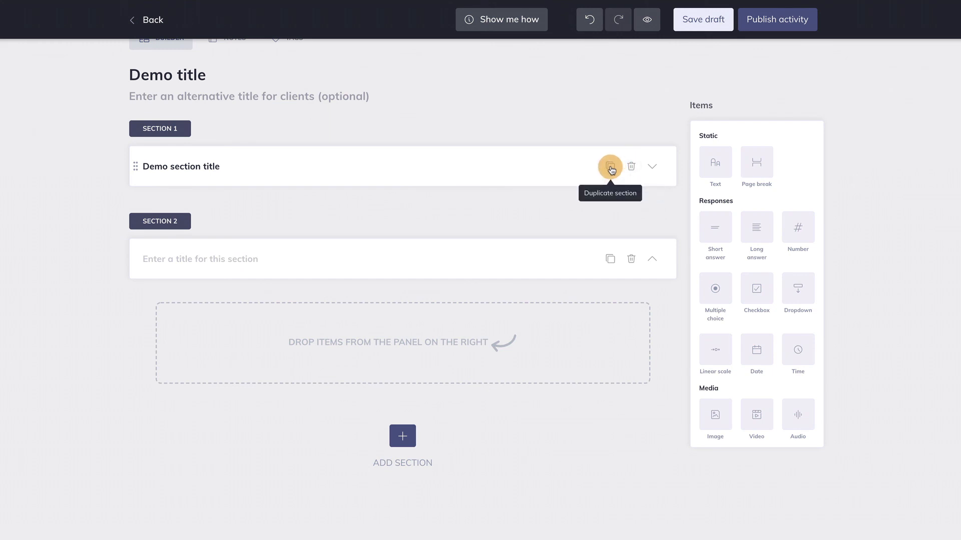
mouse_move(655, 291)
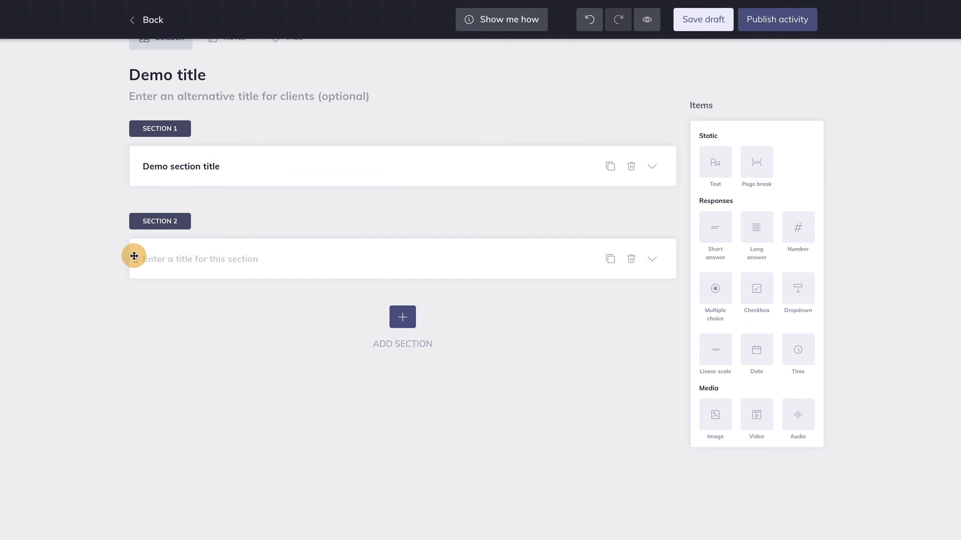
left_click_drag(133, 255, 160, 133)
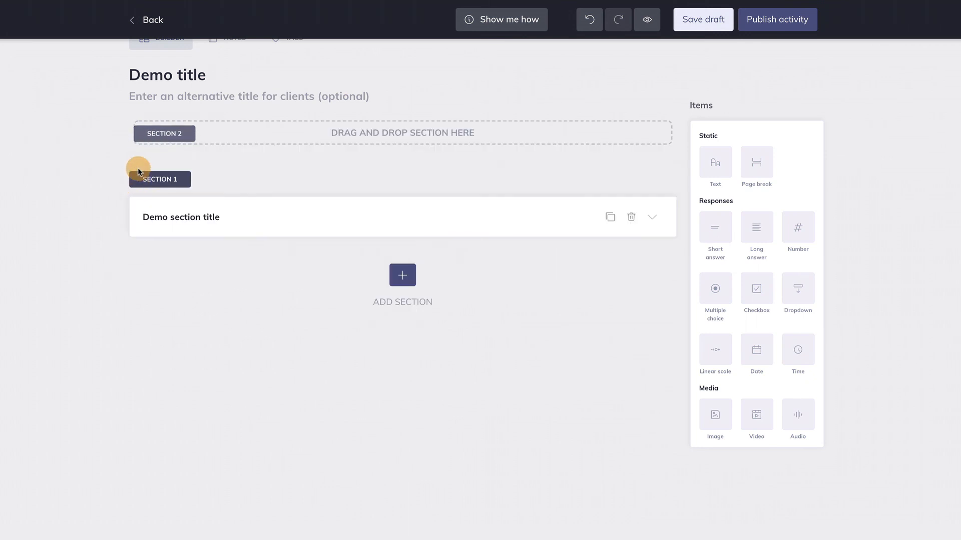
left_click_drag(159, 179, 159, 225)
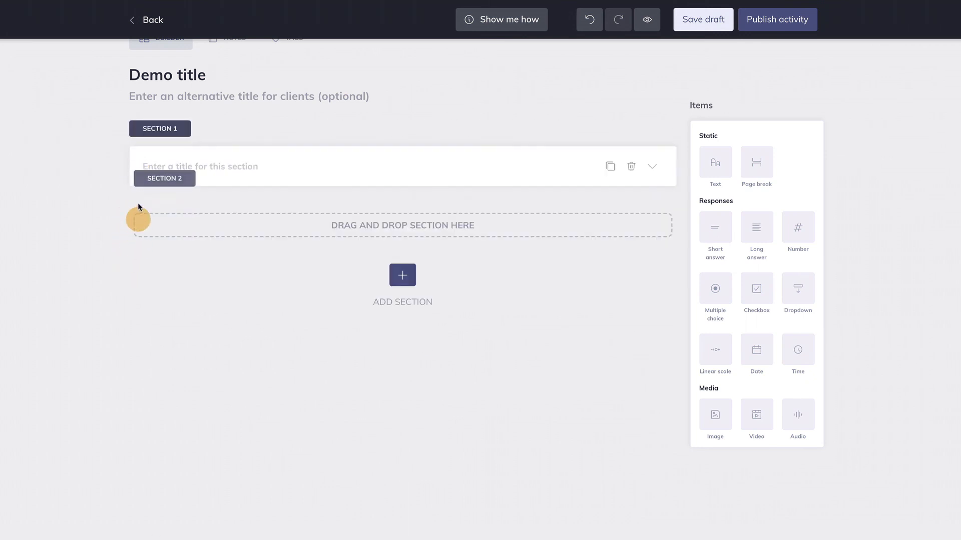